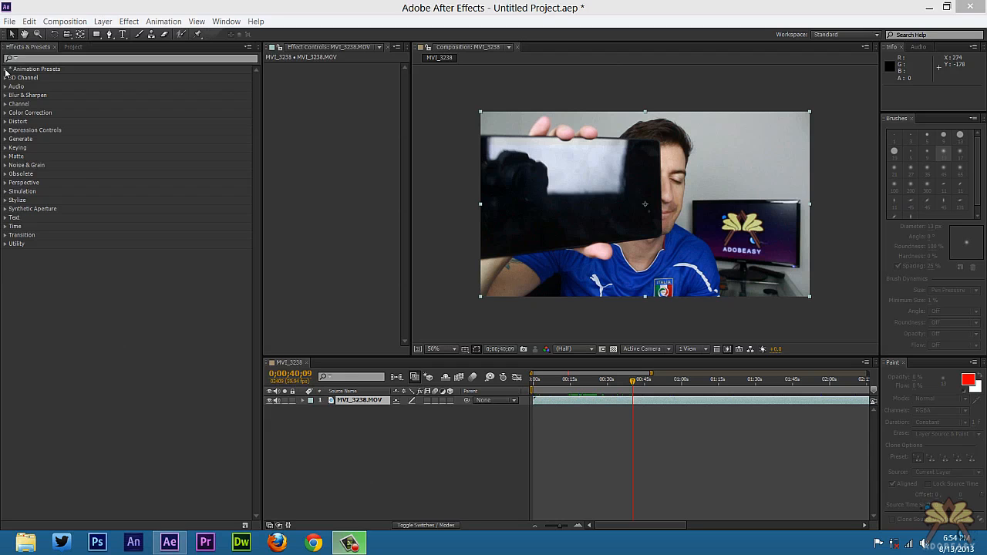
# Step: Expand Animation Presets in Effects & Presets to reveal its categories, including Transitions - Movement
pyautogui.click(6, 68)
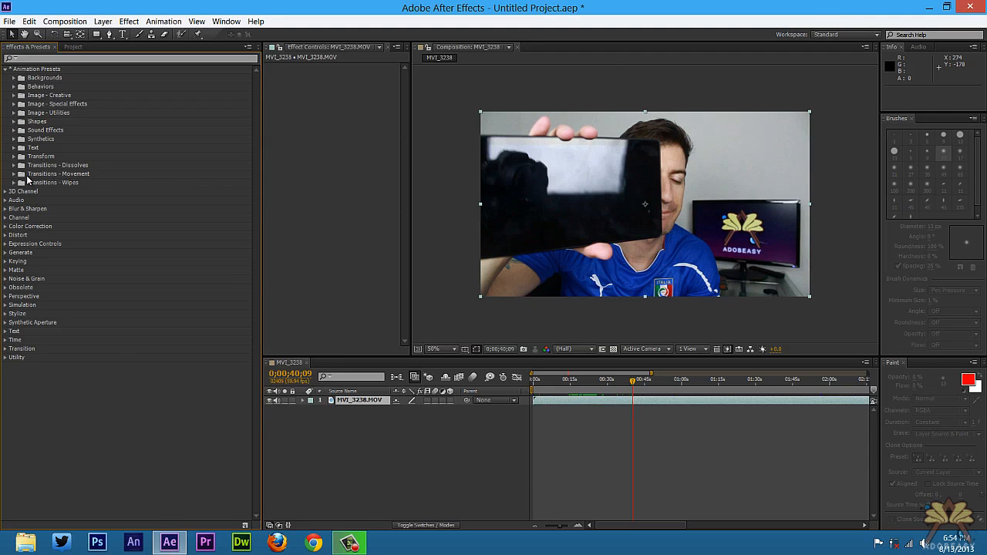
pyautogui.click(13, 173)
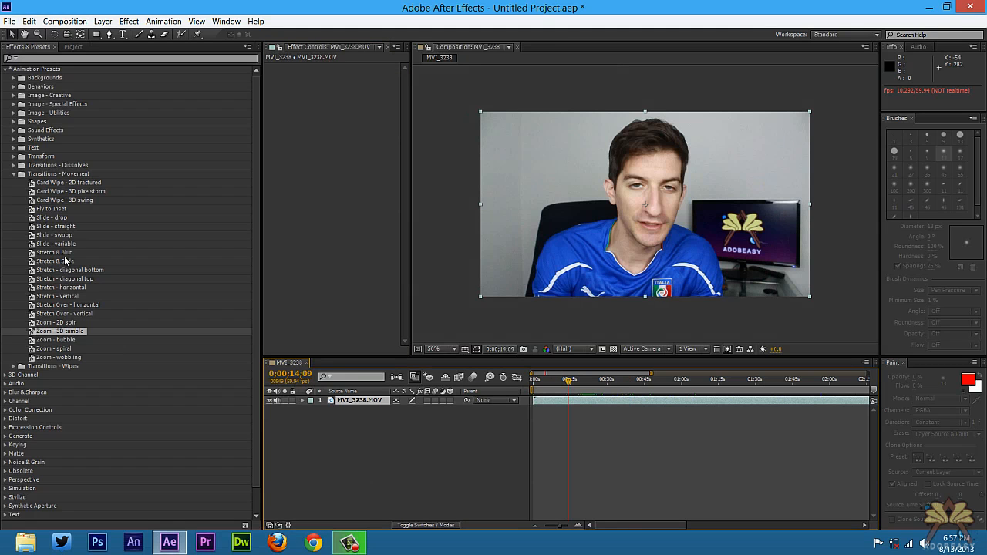
pyautogui.moveTo(302, 392)
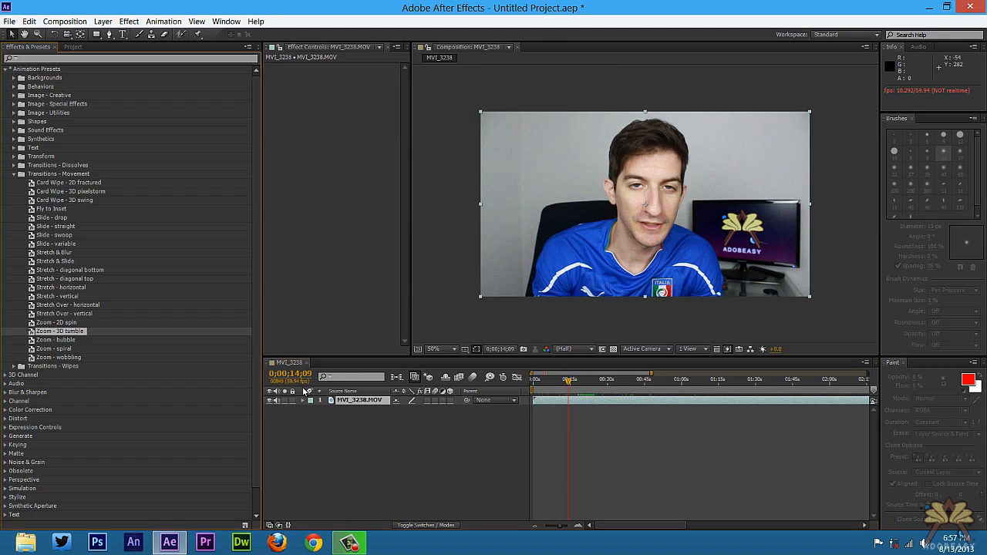